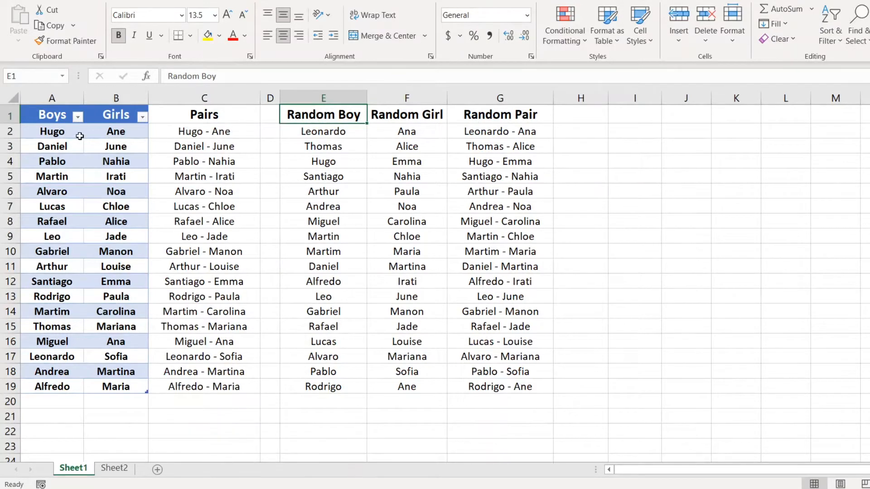
mouse_move(201, 247)
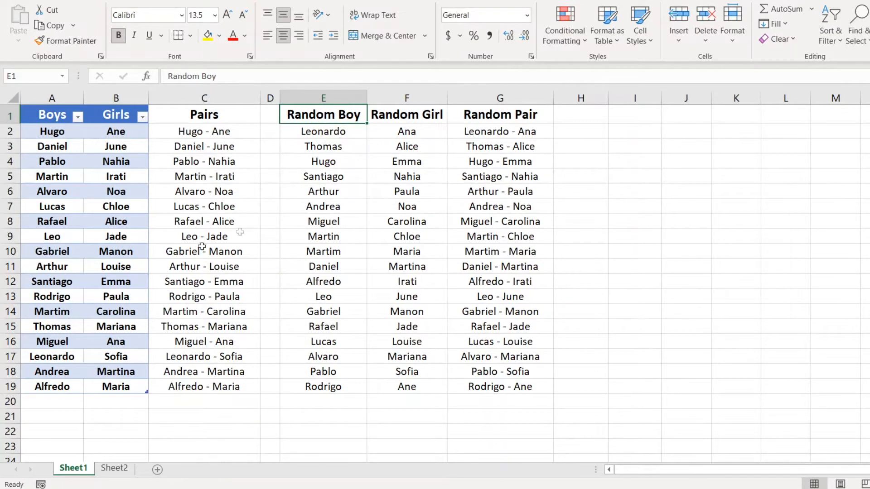
- Select Sheet1's Random Boy cell E2 to show its SORTBY/RANDARRAY formula
click(323, 131)
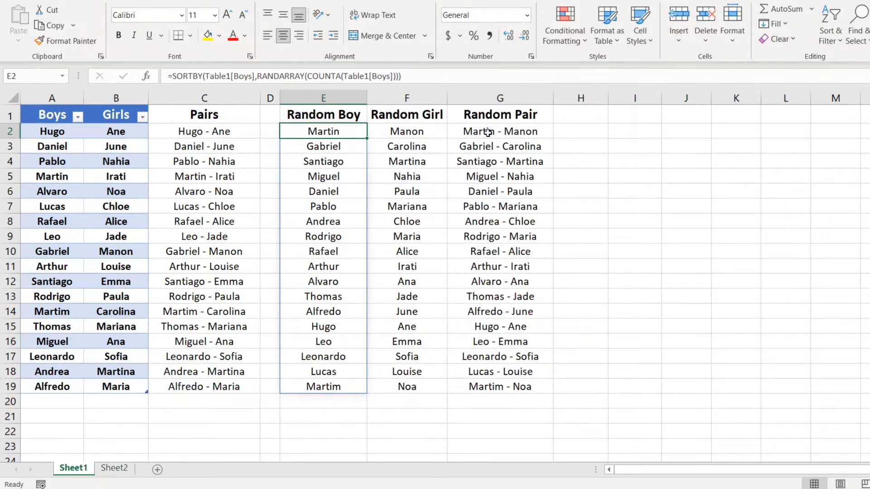
mouse_move(355, 140)
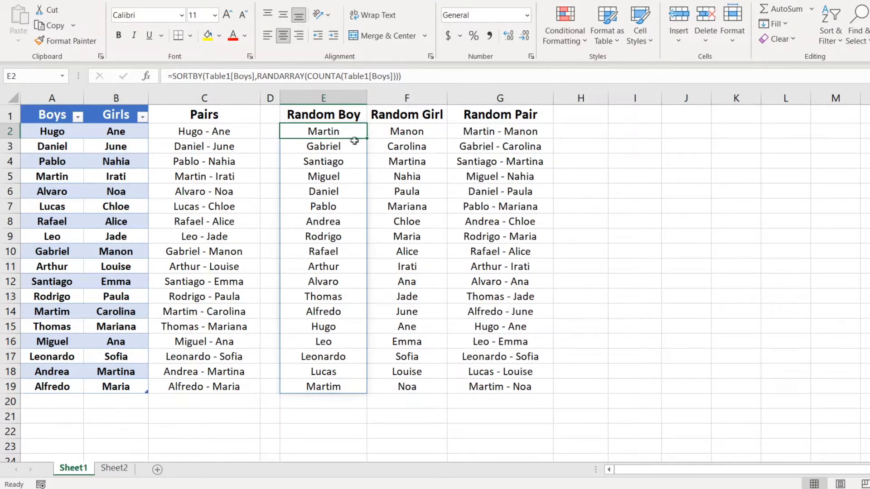
- On Sheet2, set A2 to reference Sheet1's spilled random boys list (E2#)
click(115, 468)
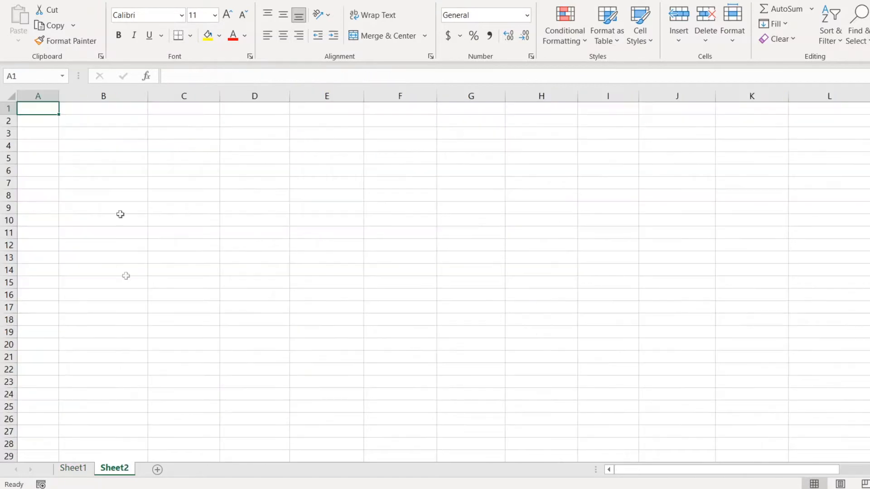
text(=Sheet1!E2#)
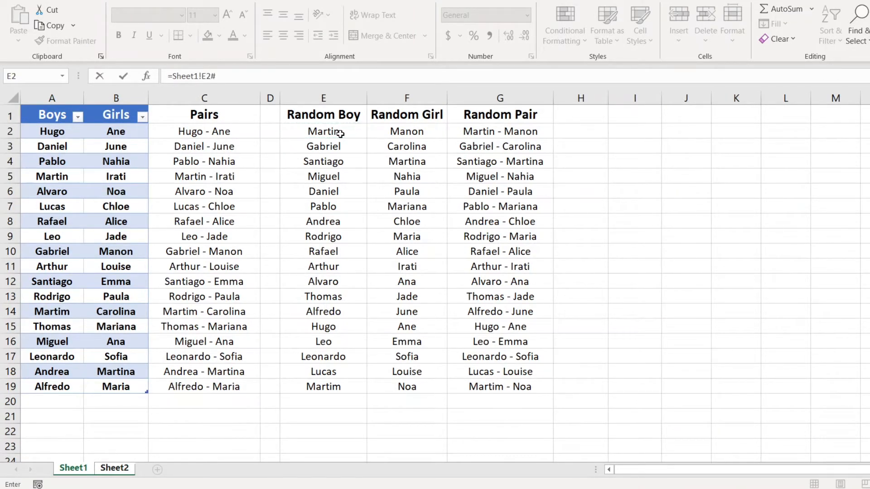
click(115, 468)
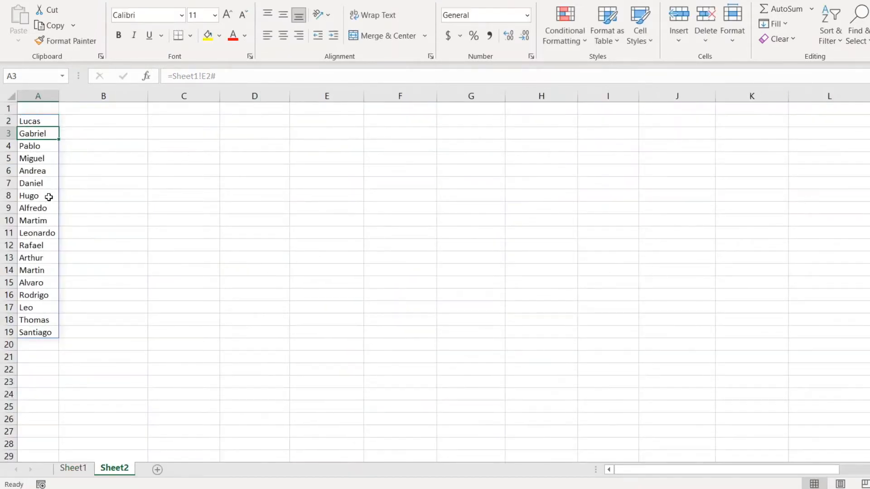
click(104, 109)
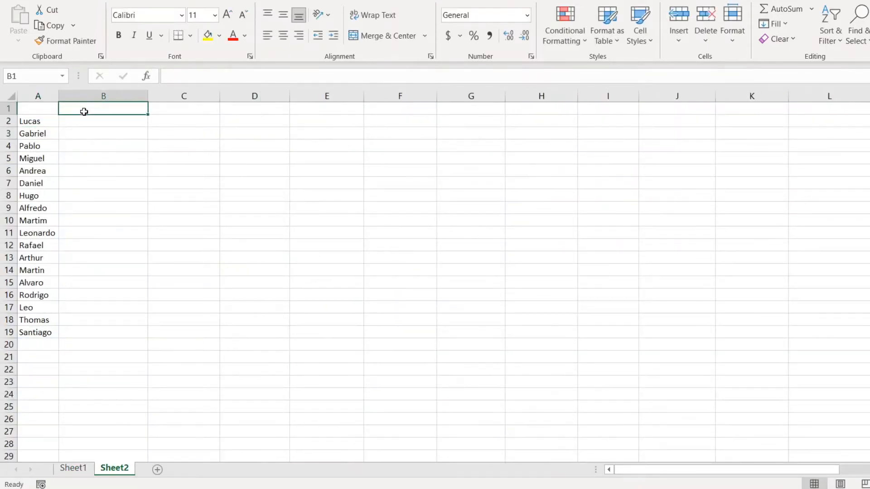
- Enter =TRANSPOSE(Sheet1!F2#) in B1 to list the random girls across row 1
text(=)
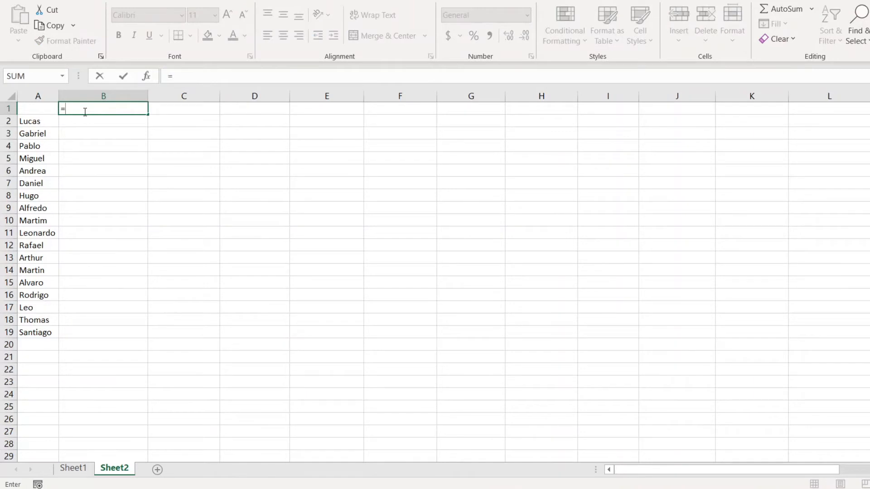
text(tr)
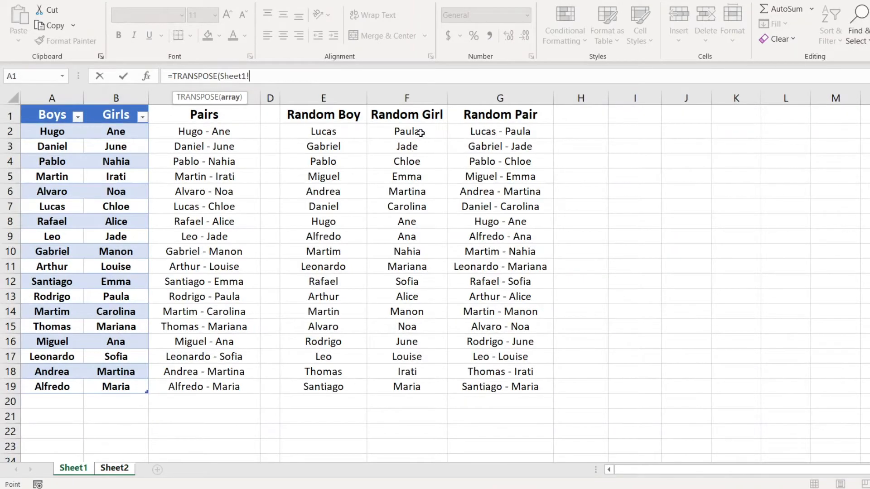
click(406, 131)
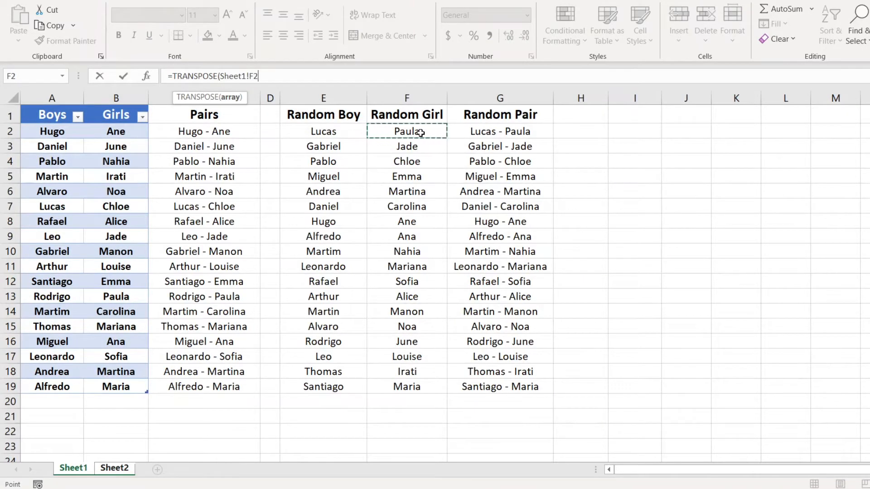
text(#))
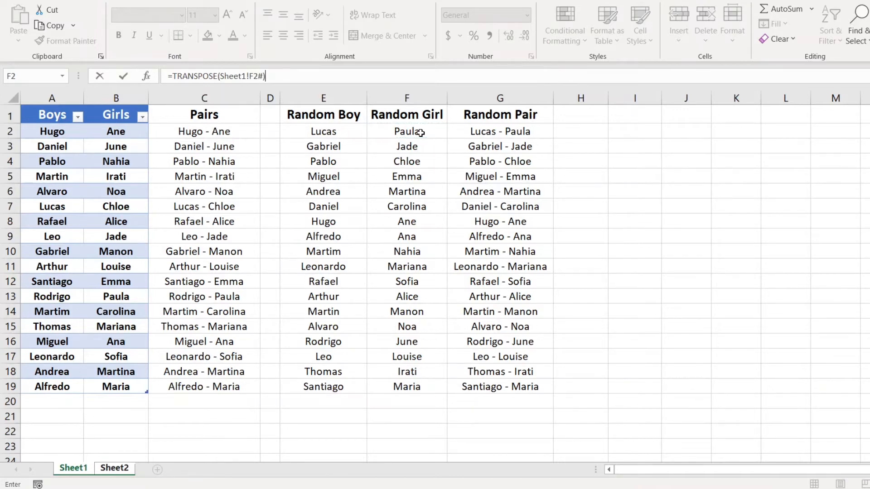
click(114, 469)
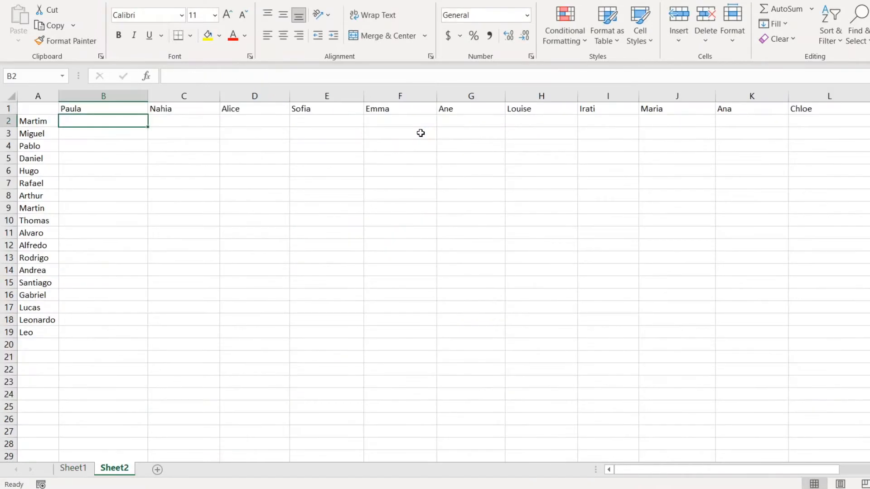
- Write =CONCAT($A2," - ",B$1) in B2 with anchored boy column and girl row
text(=)
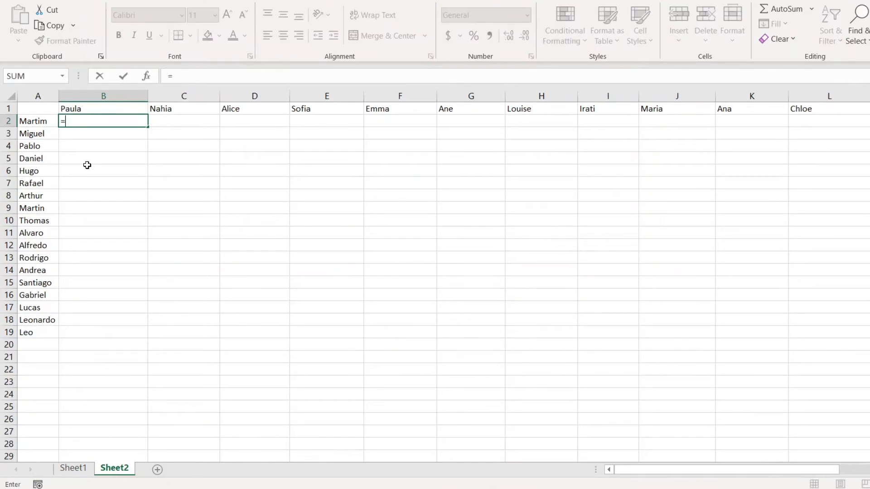
text(con)
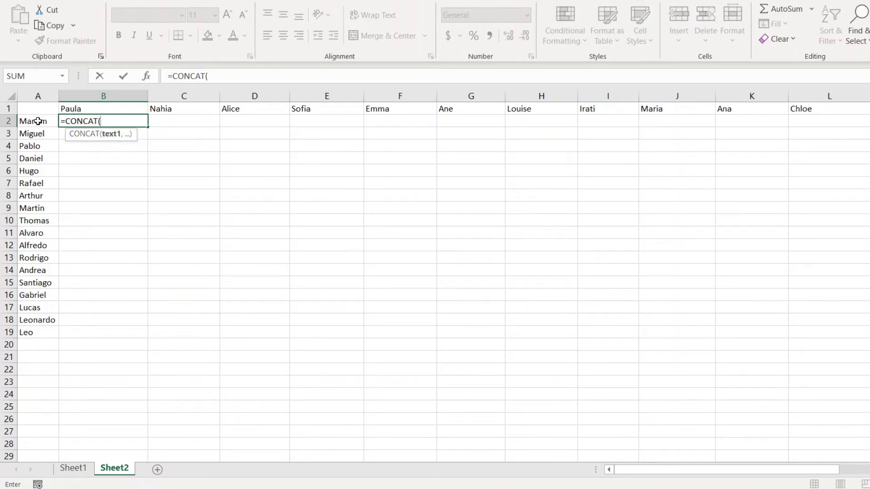
click(38, 121)
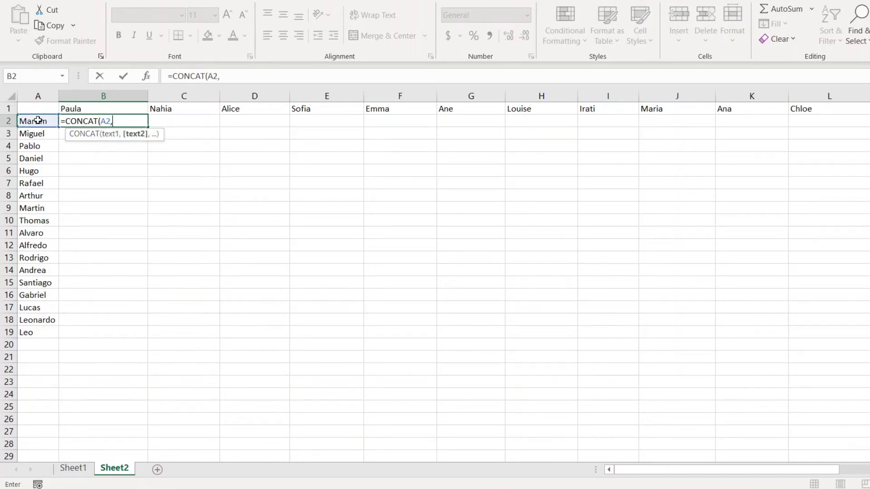
text(" -)
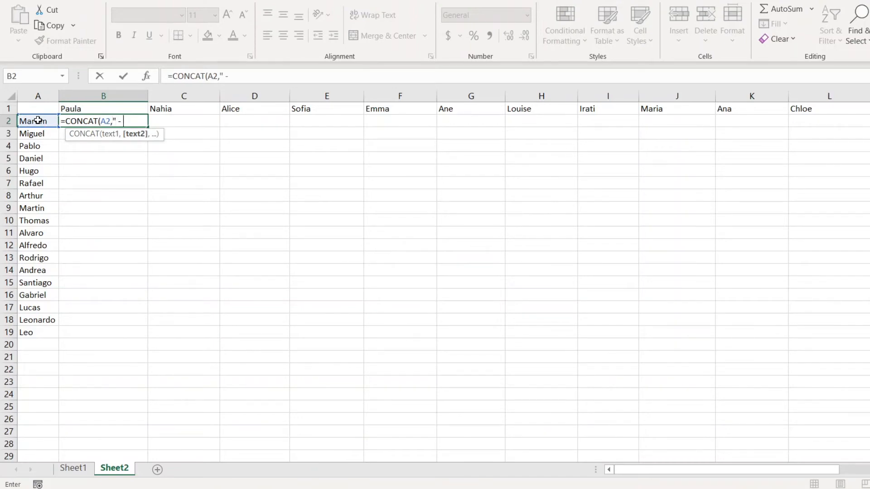
text(",)
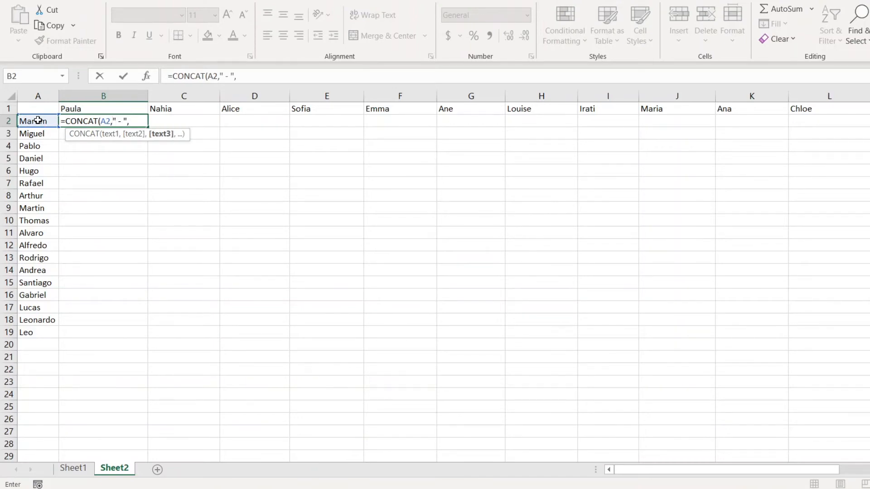
click(89, 109)
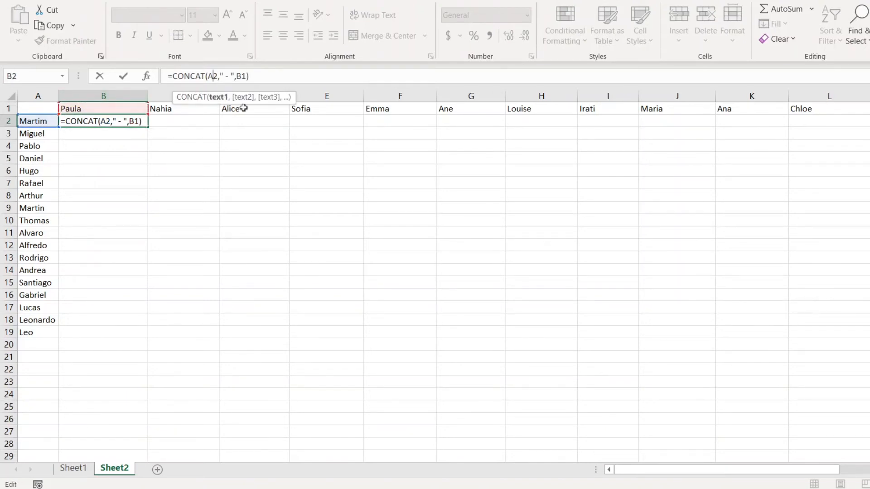
key(F4)
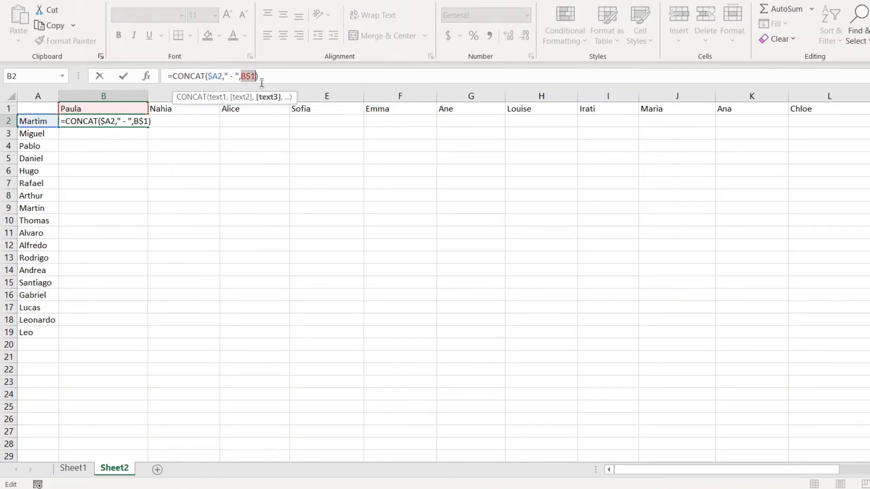
- Confirm the B2 pairing formula, copy it across the grid, then deselect
key(Enter)
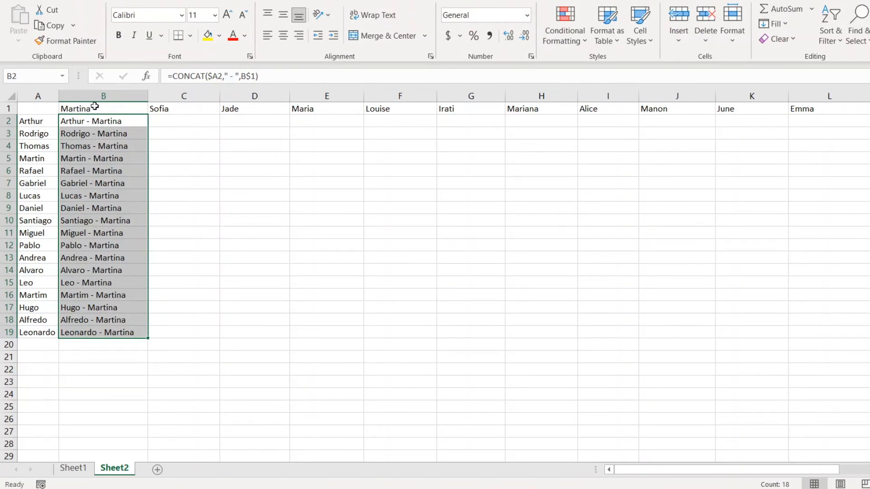
mouse_move(40, 119)
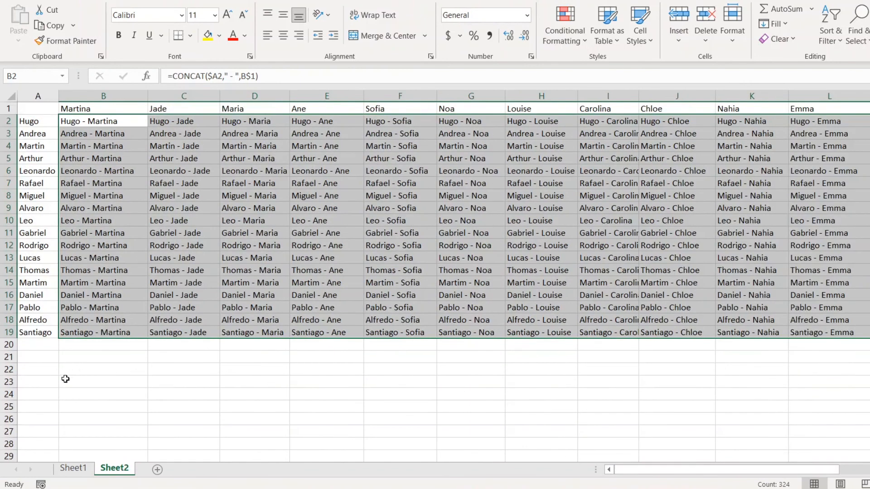
click(102, 382)
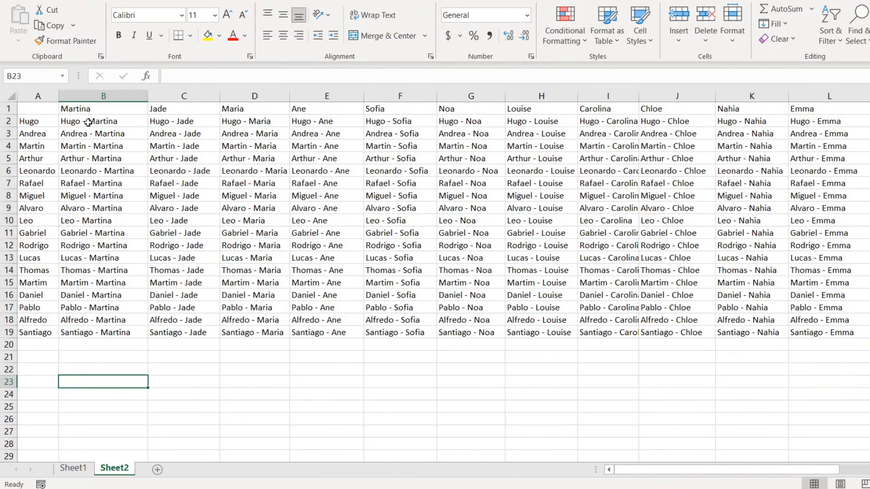
mouse_move(98, 131)
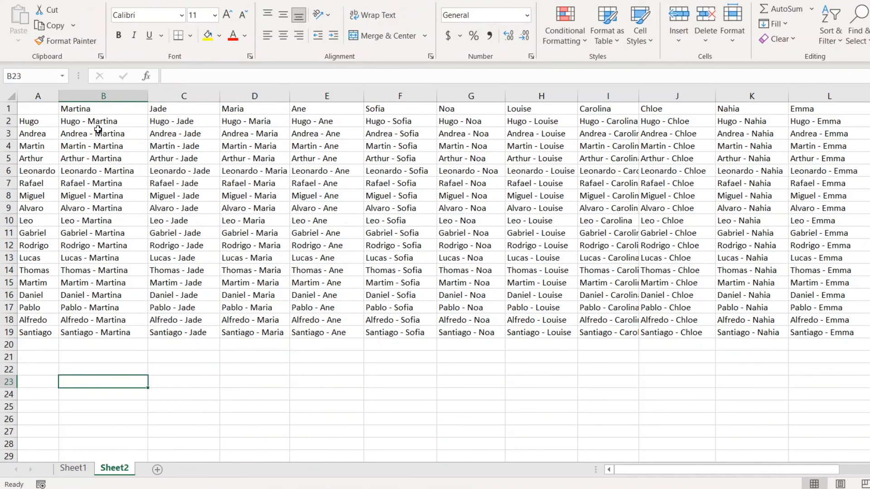